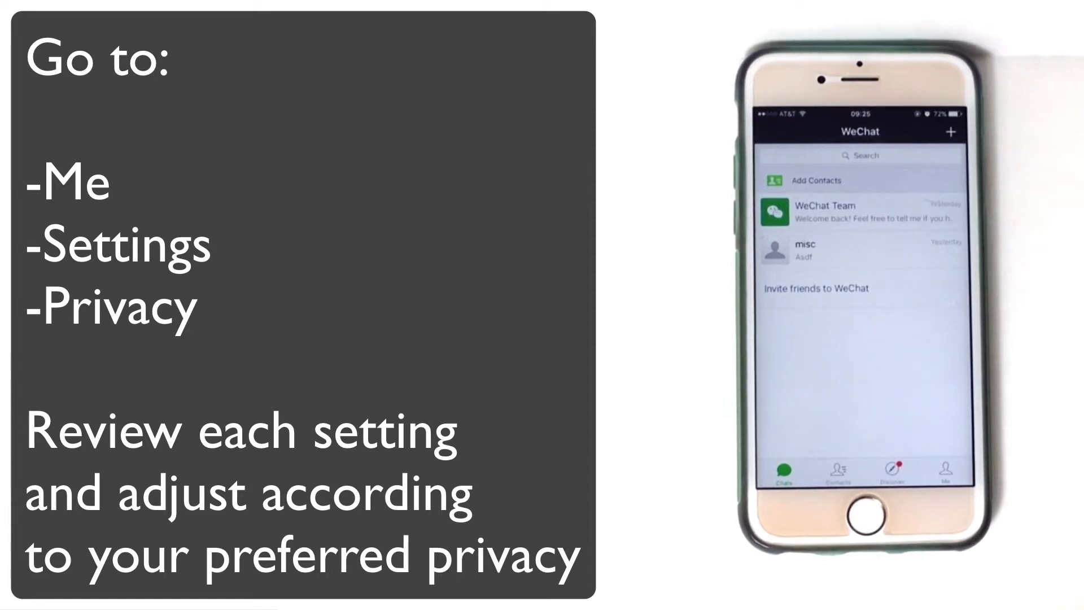
- Return from the WeChat chats list to Umate Pro's Refresh Your Mobile home screen
left_click(950, 470)
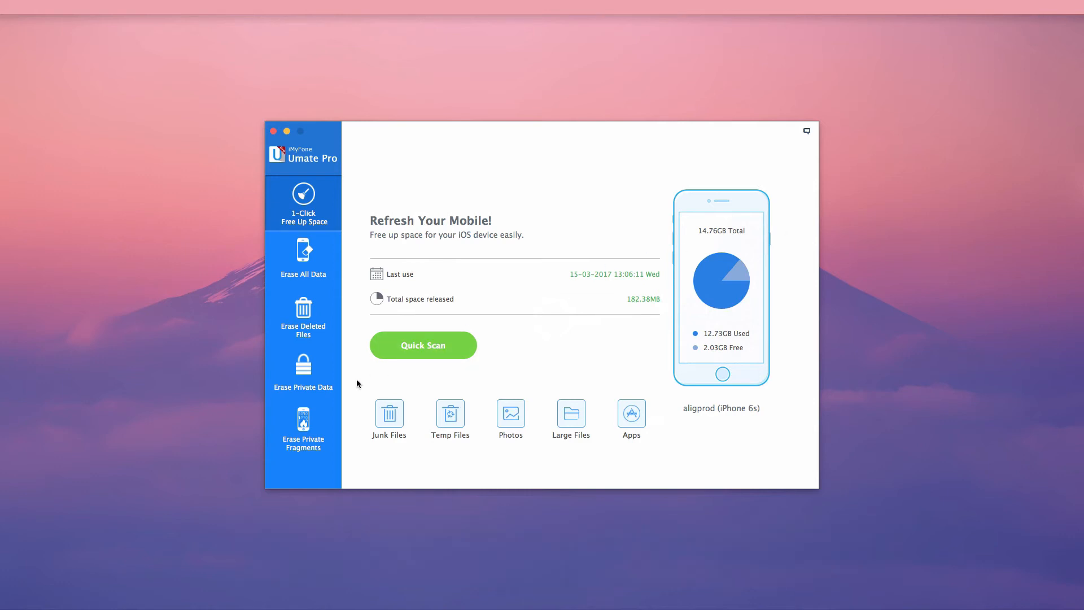
- Go to Erase Private Data and scan the connected iPhone, finding 1655 records
left_click(302, 372)
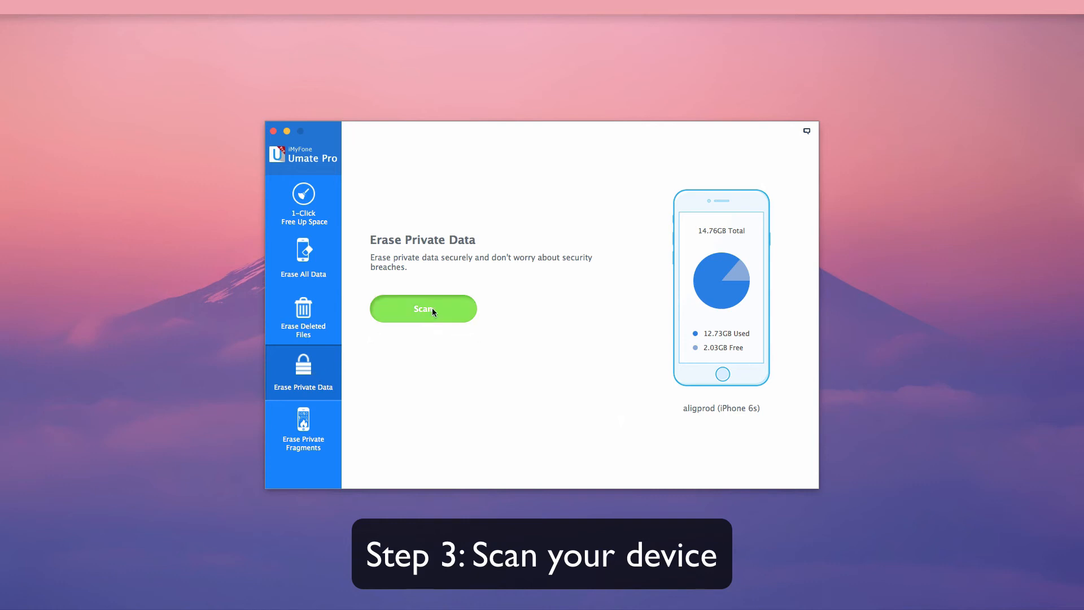
left_click(422, 309)
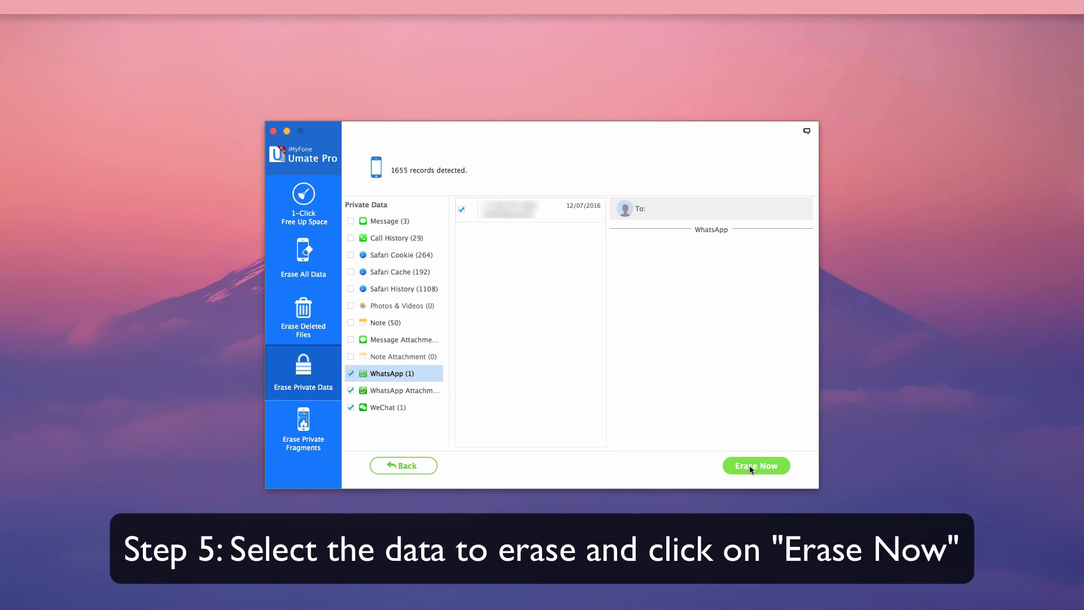
- Erase Now with WhatsApp, WhatsApp Attachments and WeChat ticked, reaching the confirmation page
left_click(756, 465)
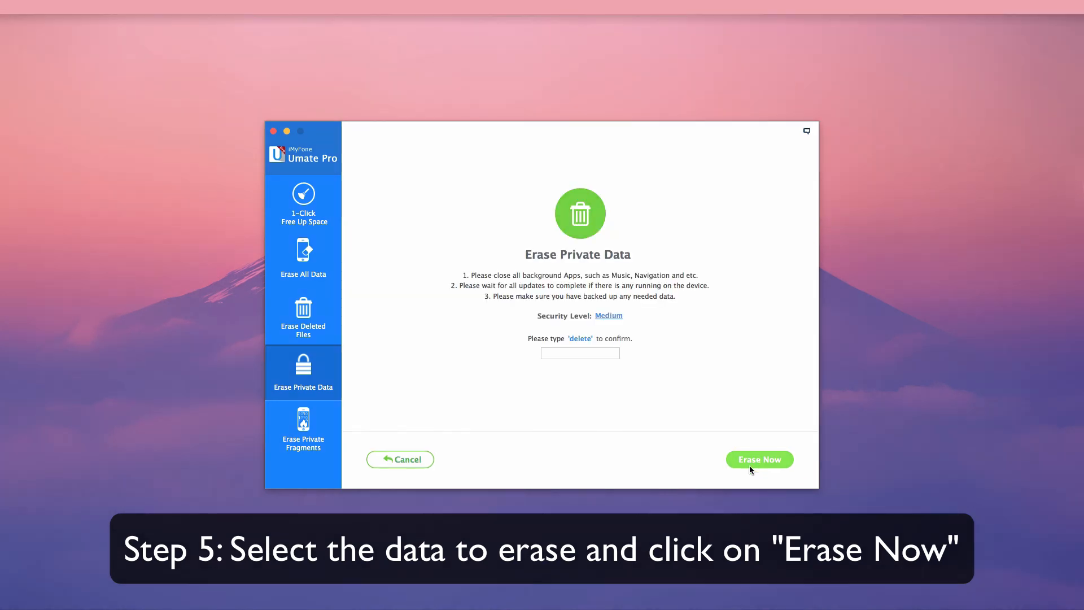
- Confirm with 'delete' and request the erase, raising the 19-minute warning
left_click(579, 352)
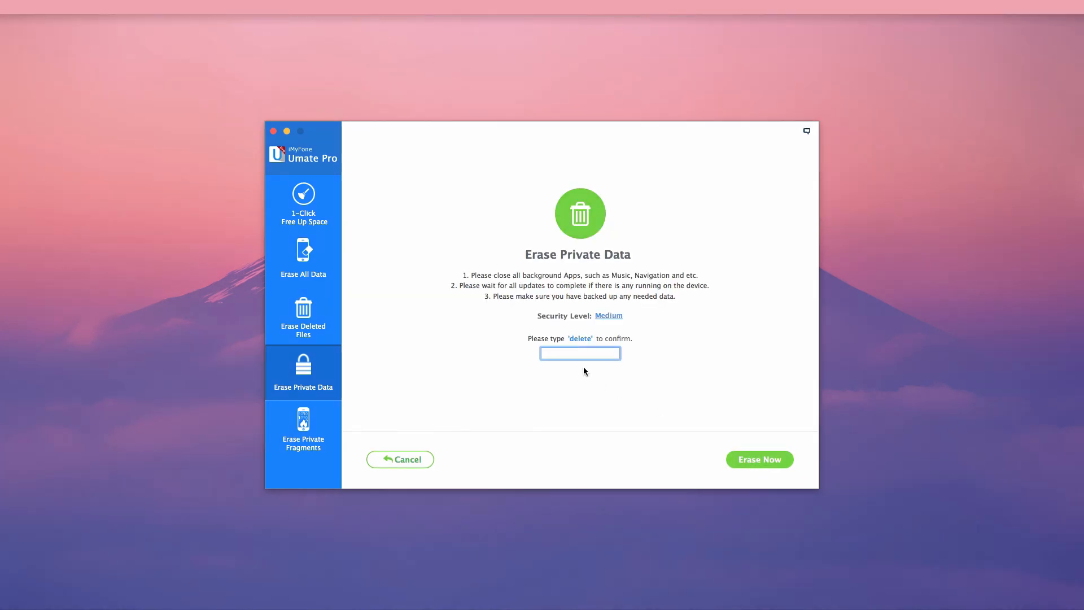
type("delete")
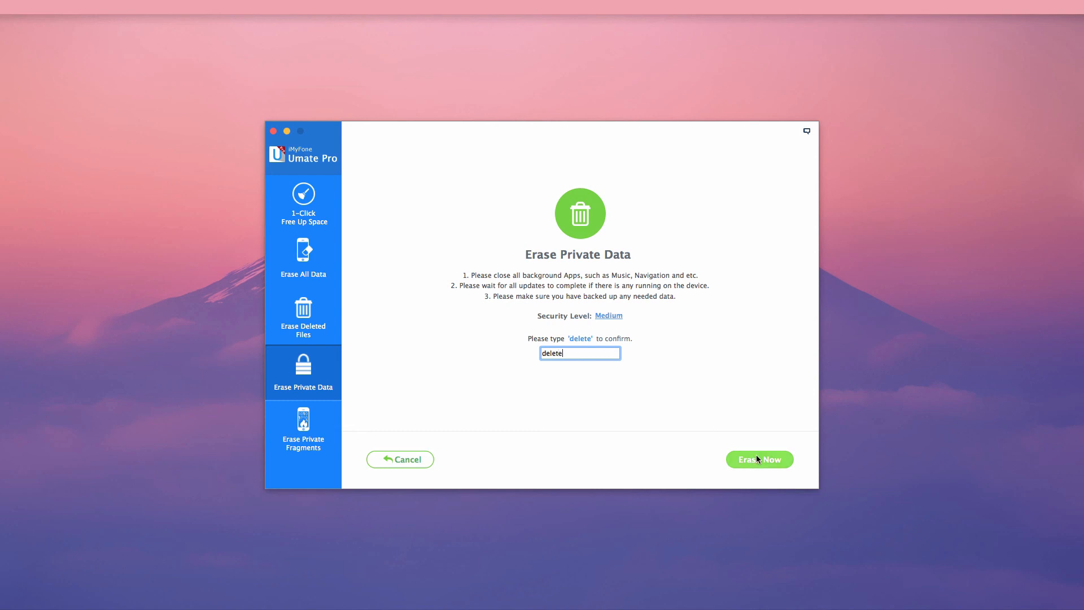
left_click(759, 460)
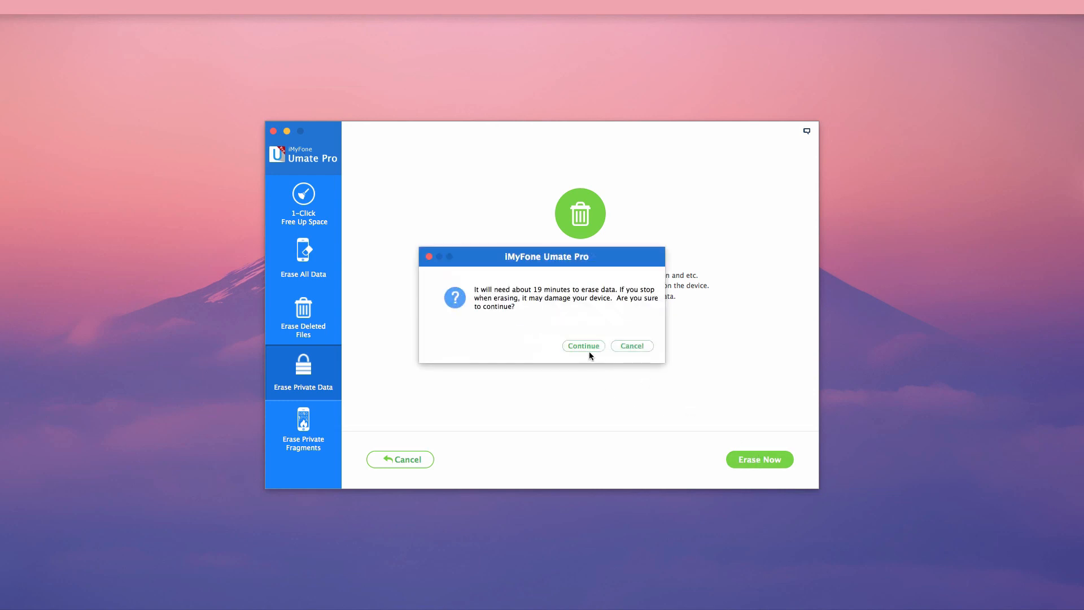